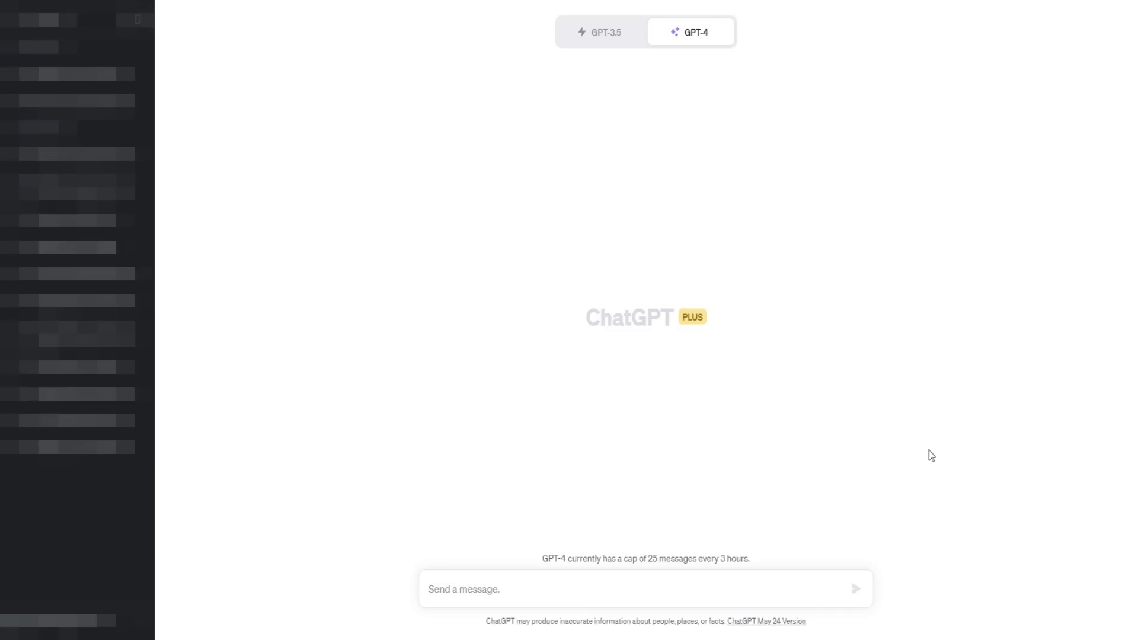
pyautogui.moveTo(758, 194)
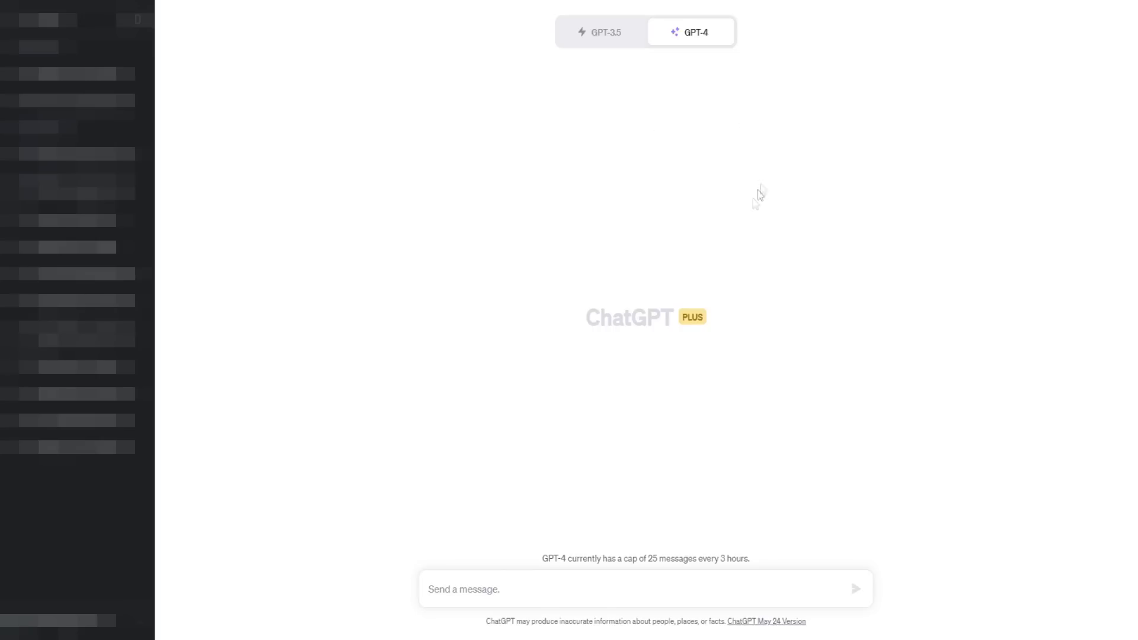
pyautogui.moveTo(759, 196)
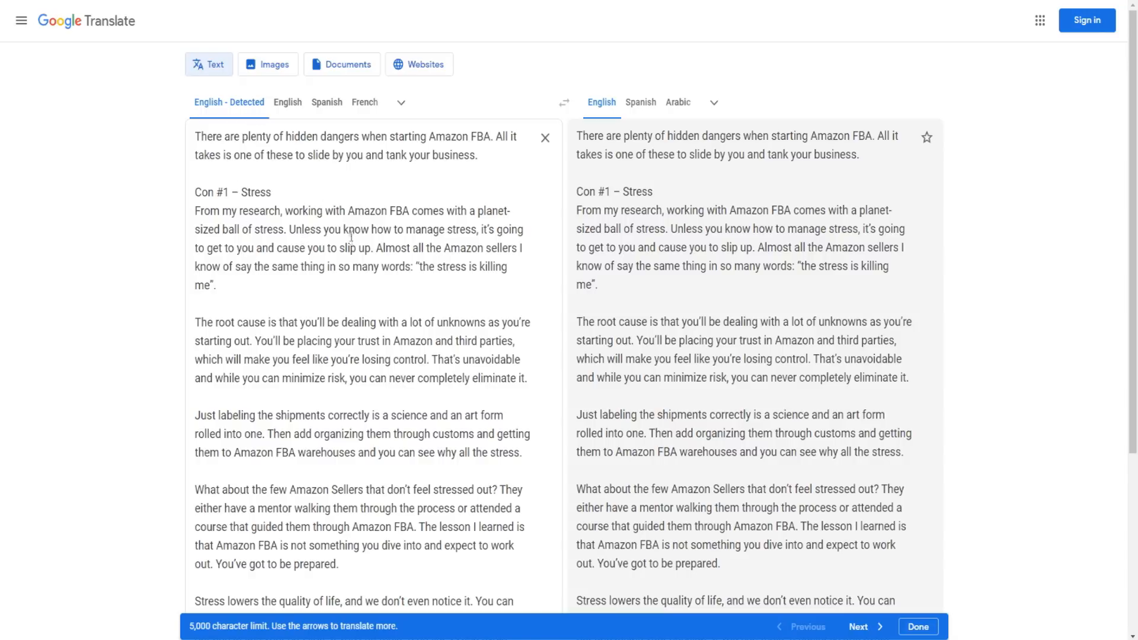
# Replace the Amazon FBA article in Google Translate with the green smoothie blog-post prompt, and copy it
pyautogui.moveTo(194, 135); pyautogui.dragTo(323, 266)
pyautogui.write('Write me a blog post on how to make a green smoothie')
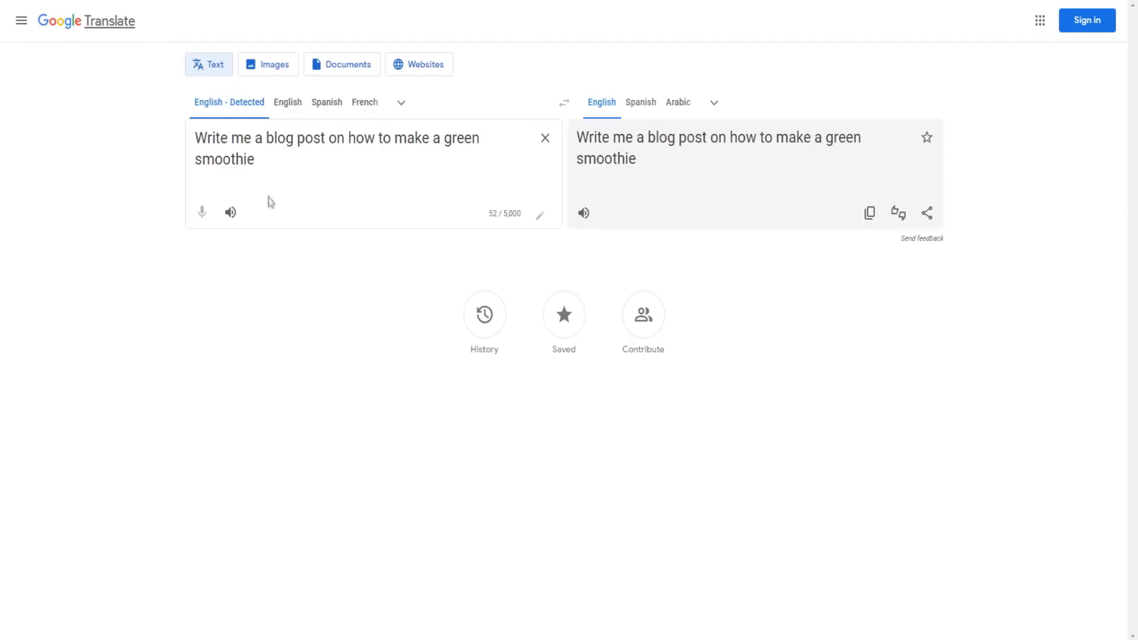
pyautogui.rightClick(336, 149)
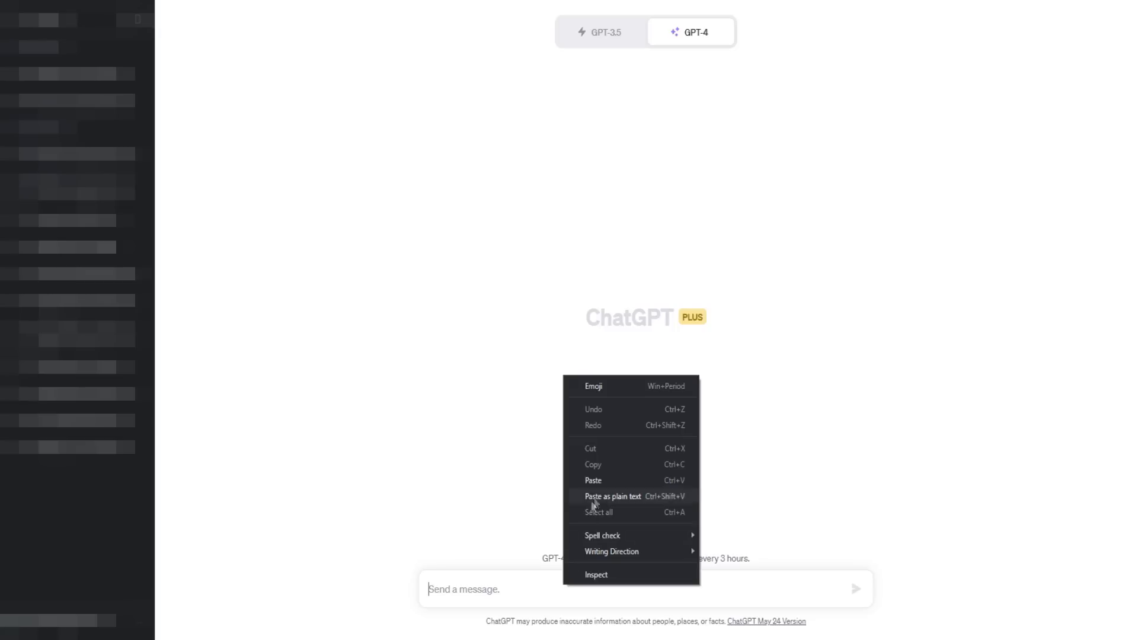
# Send GPT-4 the prompt 'Write me a blog post on how to make a green smoothie'
pyautogui.write('Write me a blog post on how to make a green smoothie')
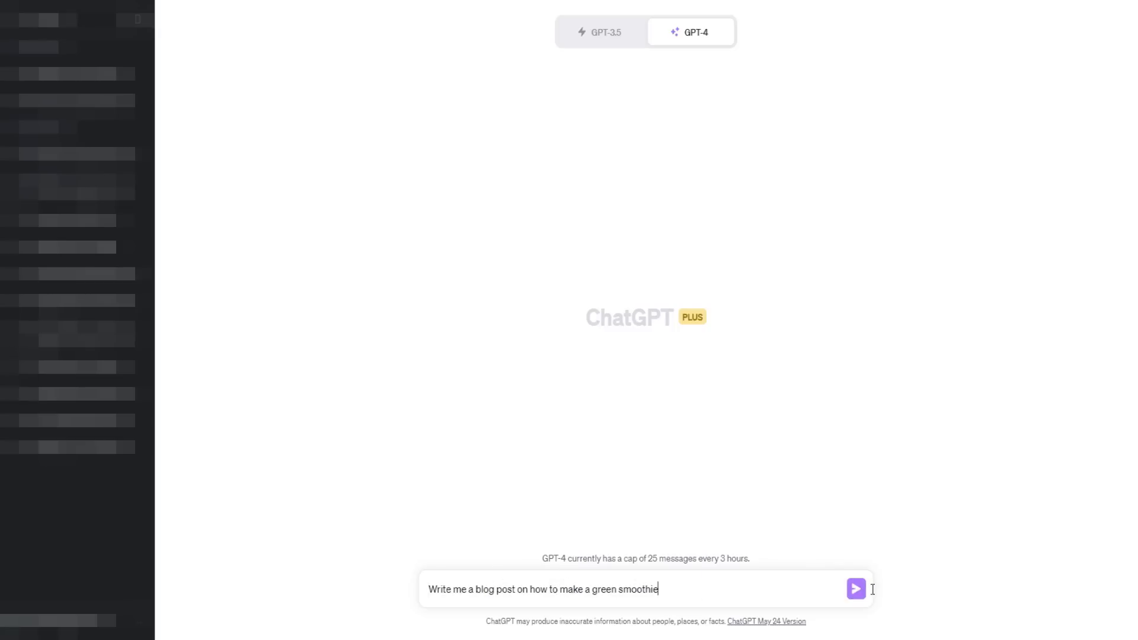
pyautogui.click(854, 588)
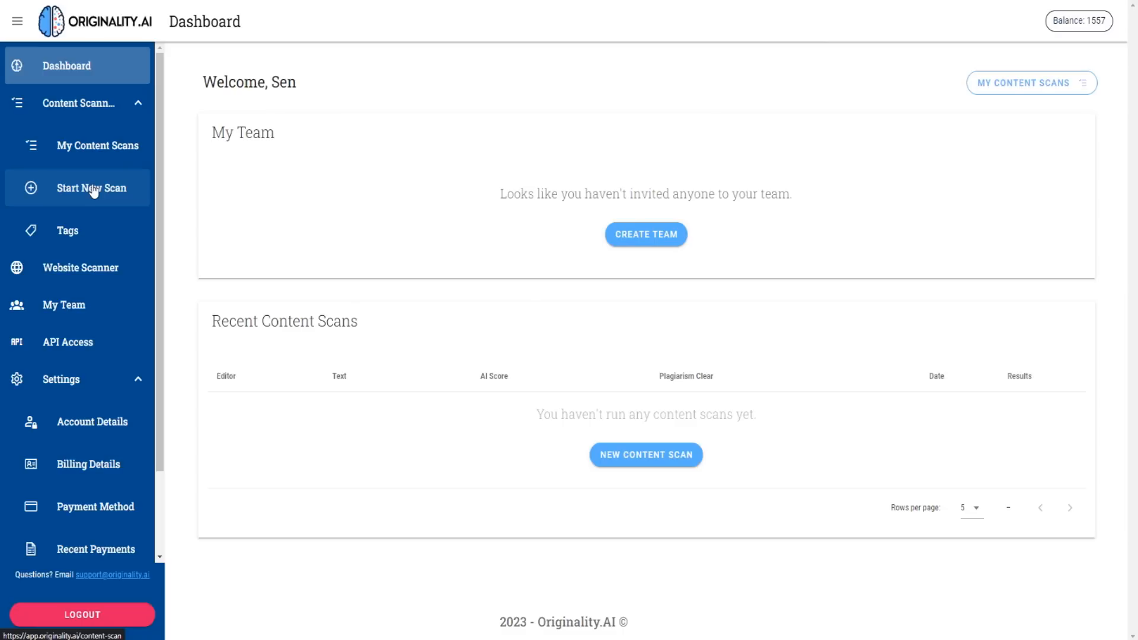
# Open a new Originality.AI content scan and copy ChatGPT's green smoothie blog post
pyautogui.click(91, 187)
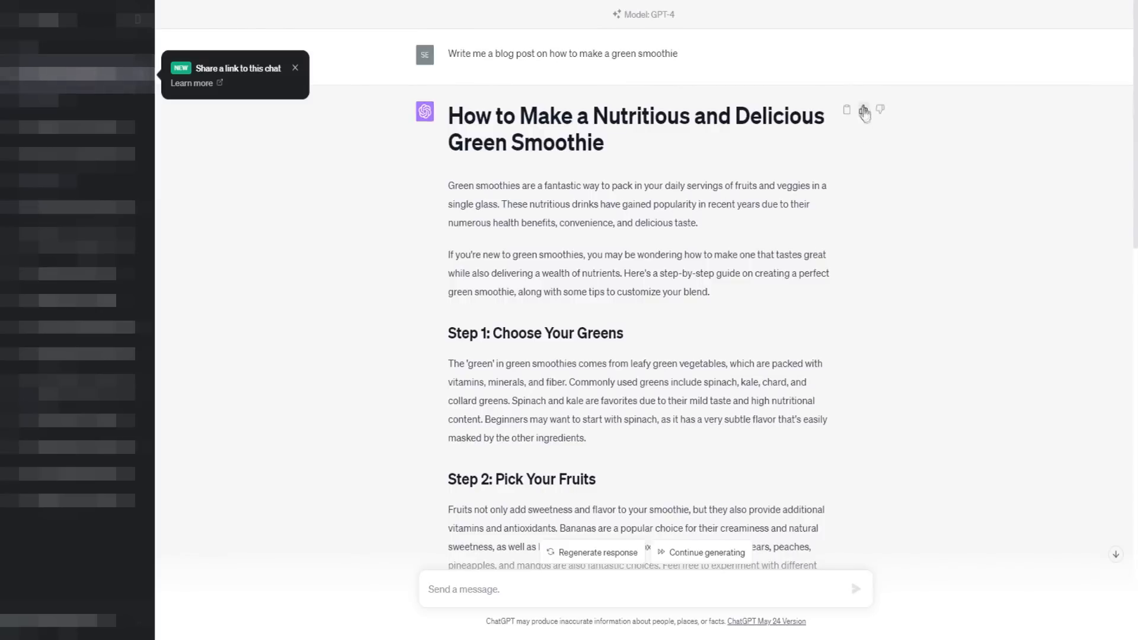
pyautogui.click(846, 110)
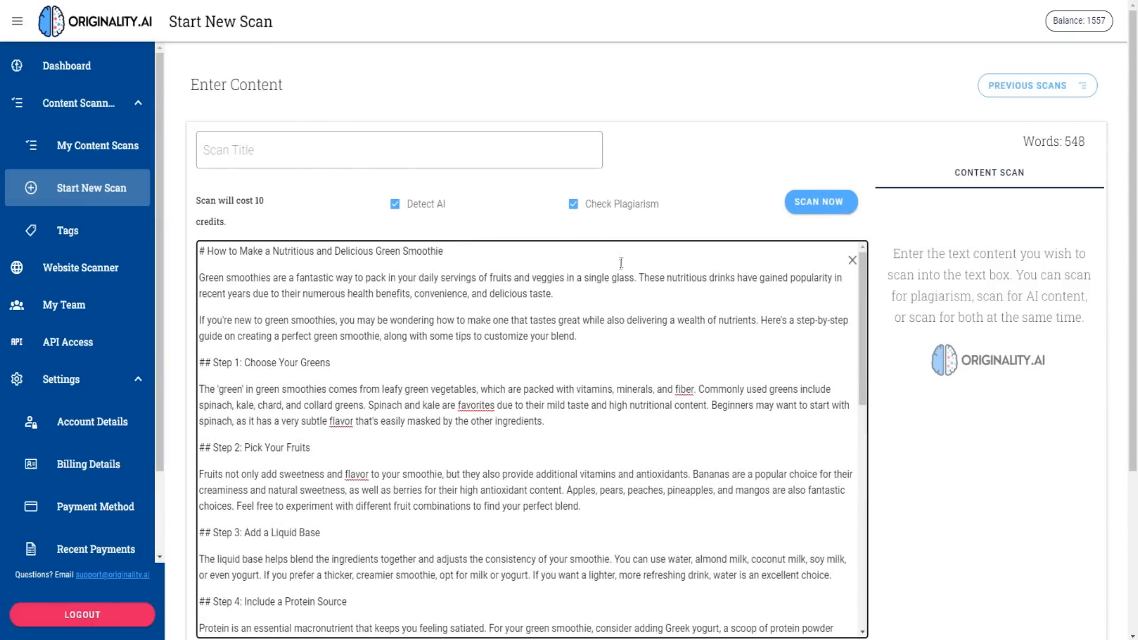
# Scan the pasted 548-word green smoothie post for AI content and plagiarism
pyautogui.click(819, 201)
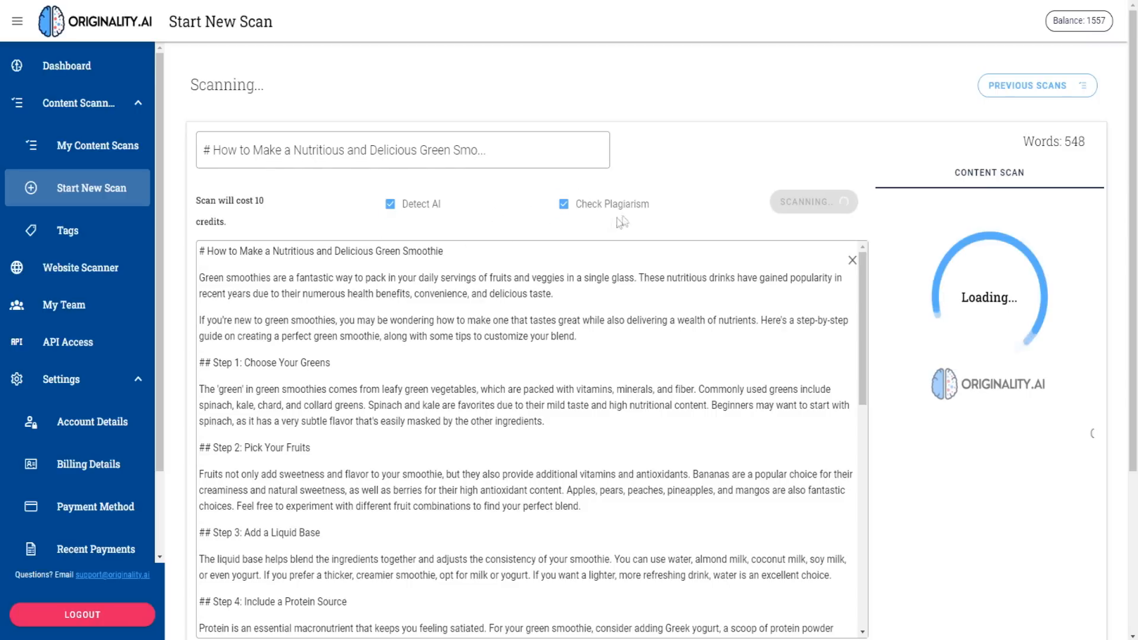
pyautogui.moveTo(517, 222)
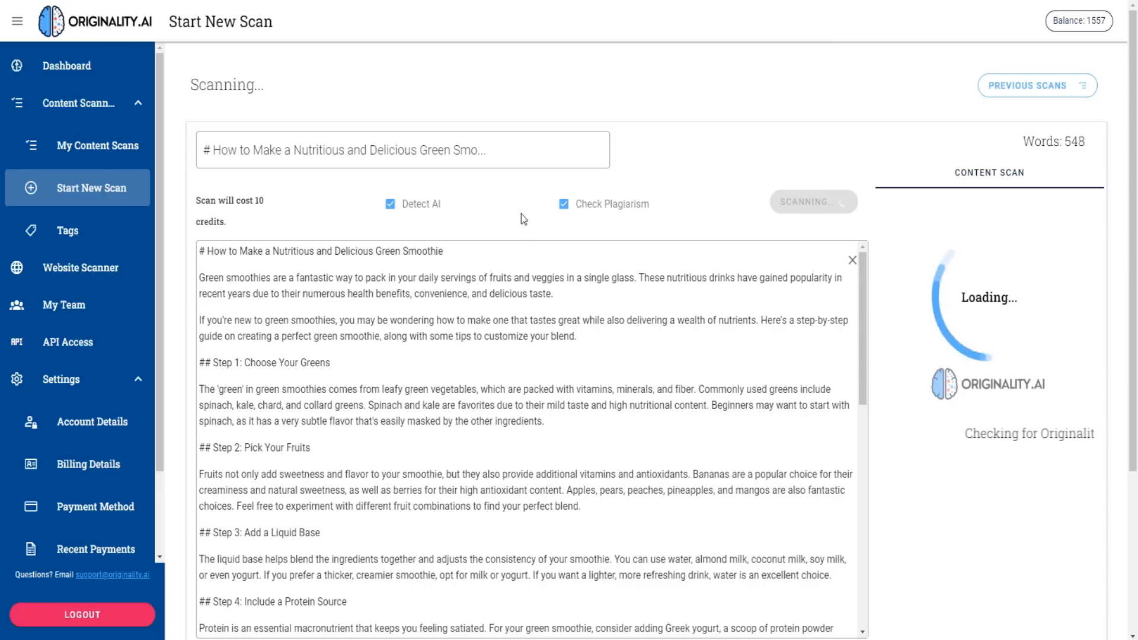
pyautogui.moveTo(512, 211)
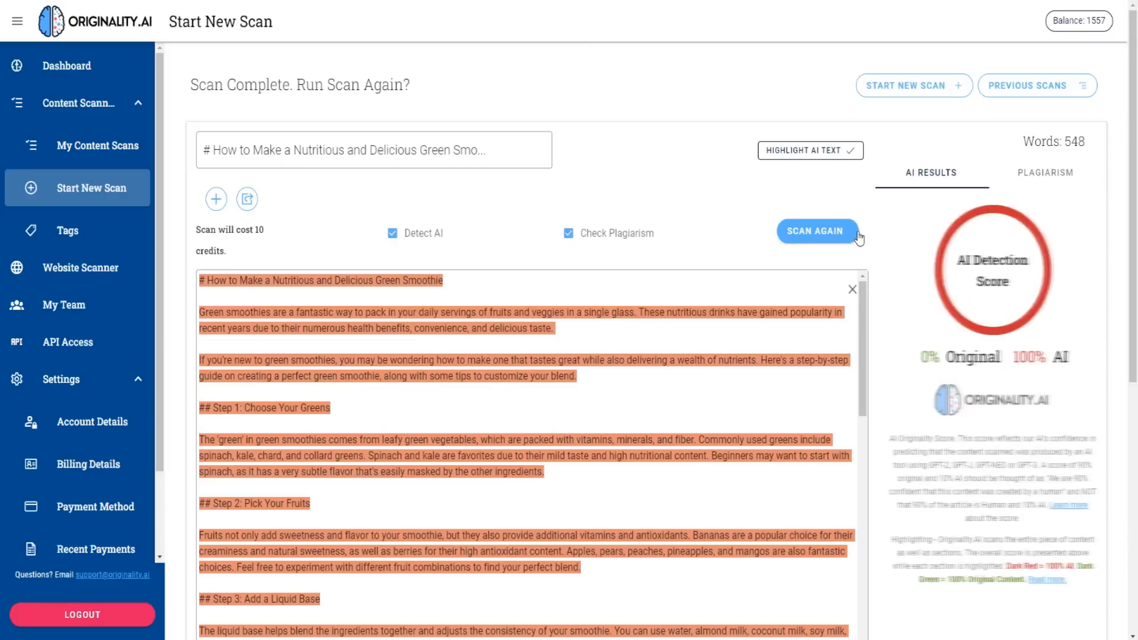
pyautogui.click(815, 230)
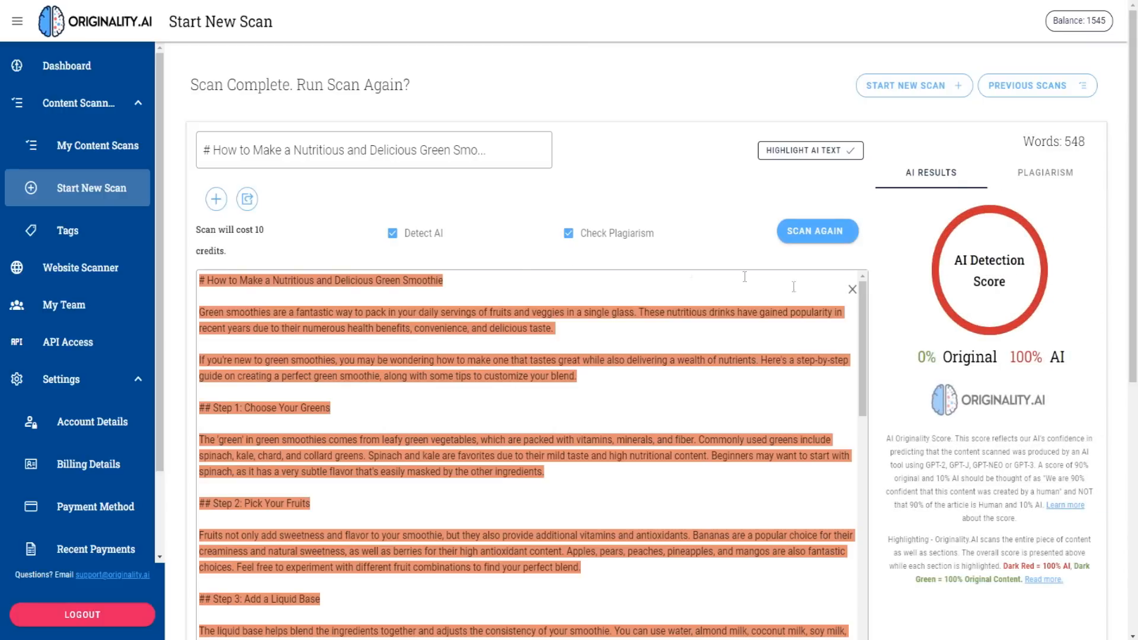
pyautogui.moveTo(730, 321)
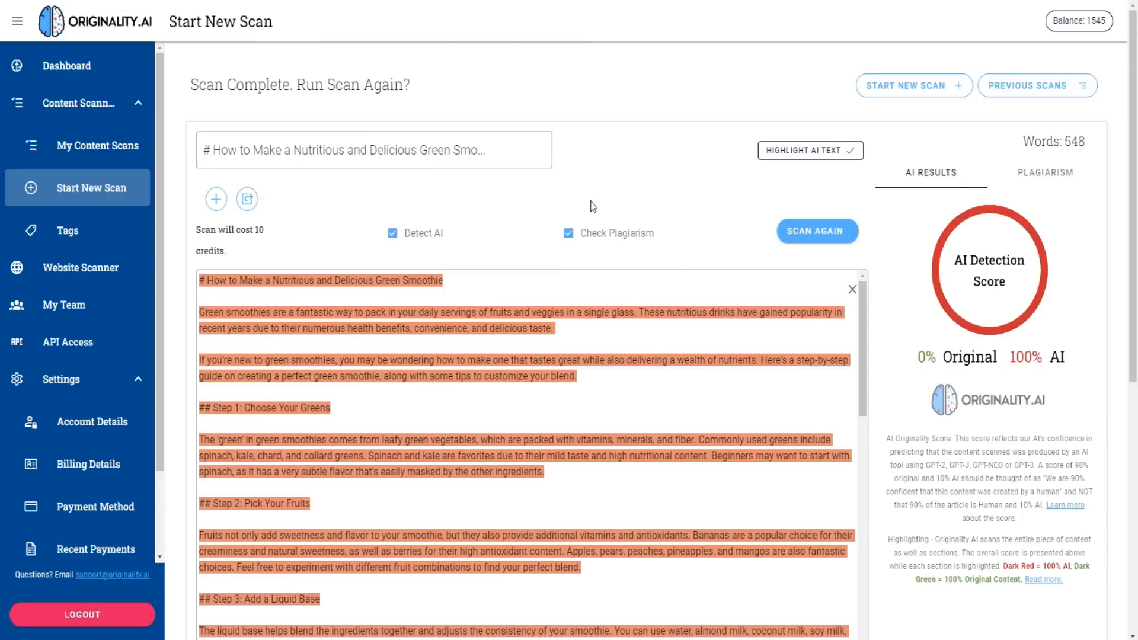
pyautogui.scroll(-3)
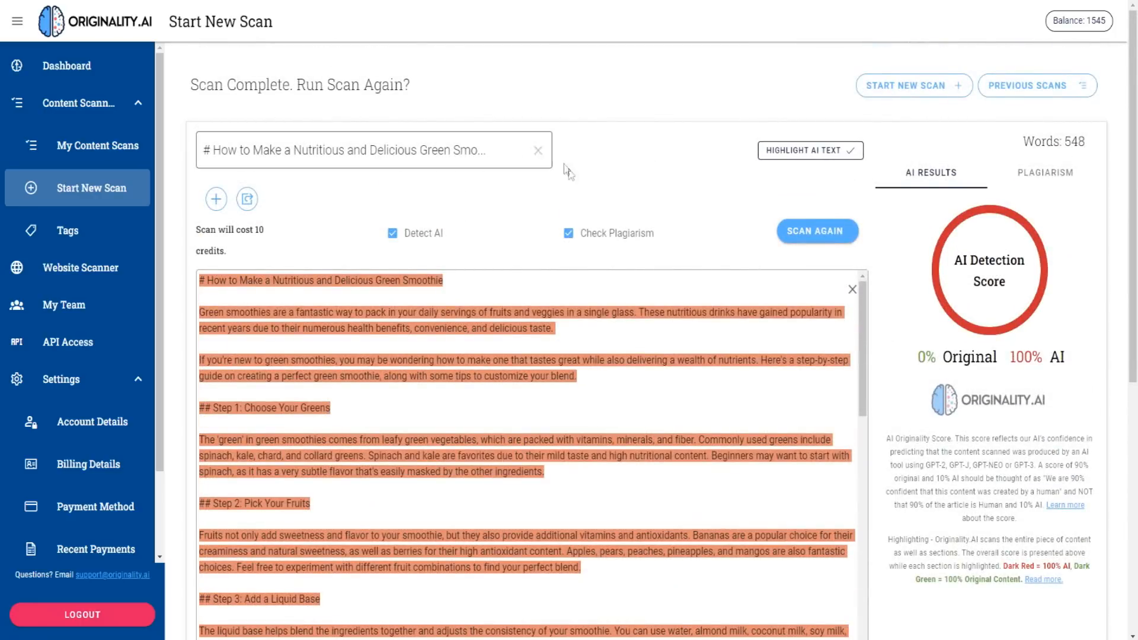
pyautogui.moveTo(613, 201)
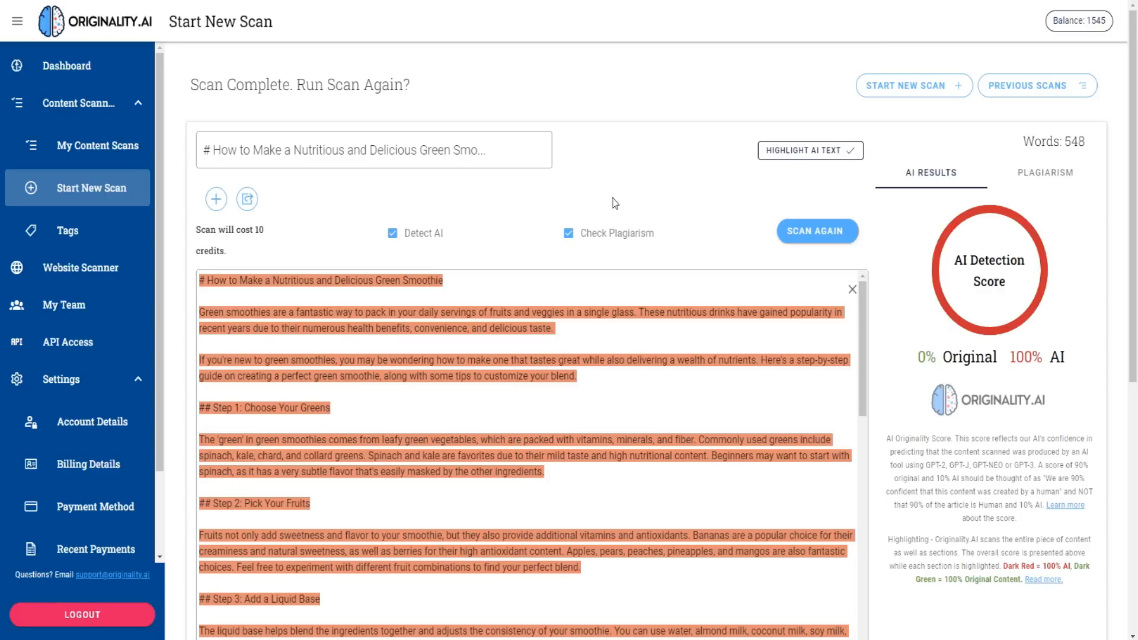
pyautogui.moveTo(560, 201)
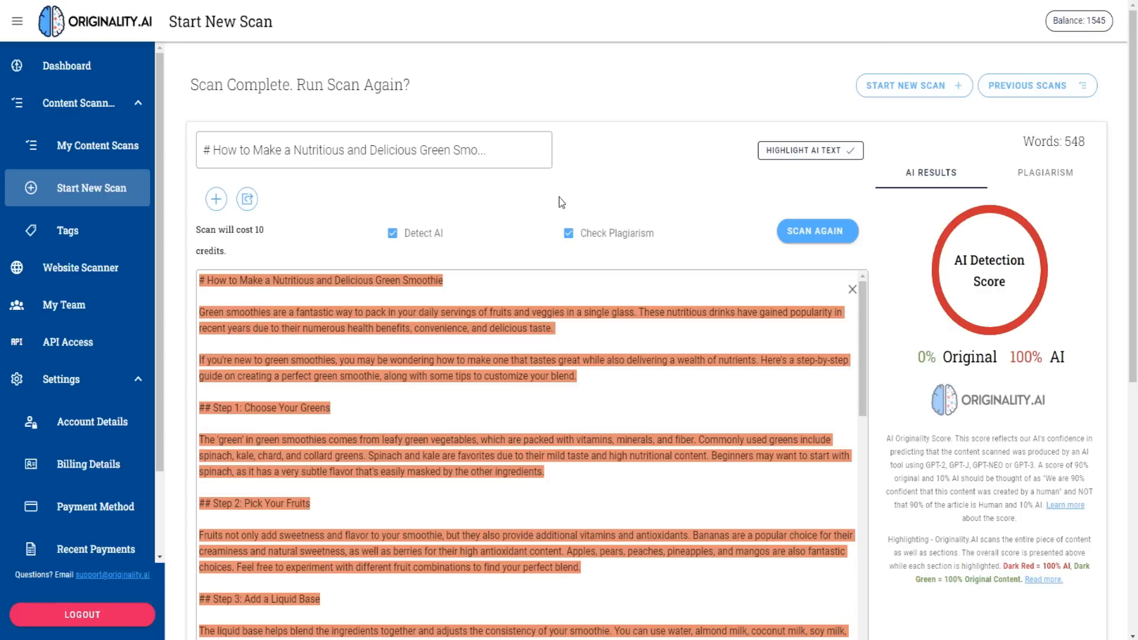
pyautogui.moveTo(735, 181)
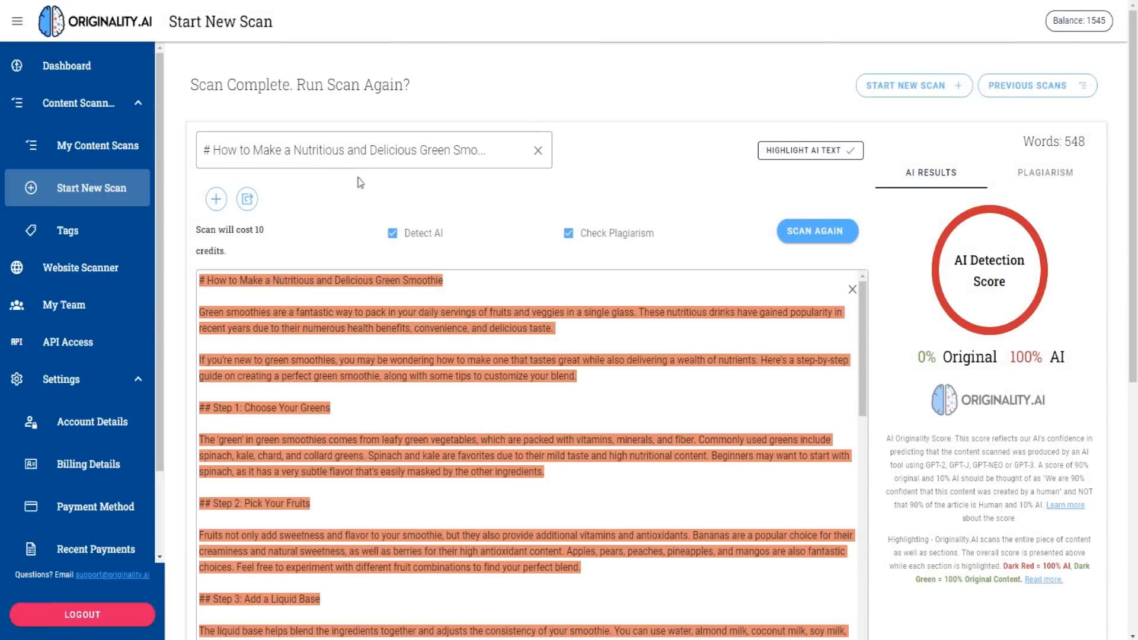
# Scan the 268-word Amazon FBA hidden-dangers article, showing 100% original, 0% AI
pyautogui.click(66, 65)
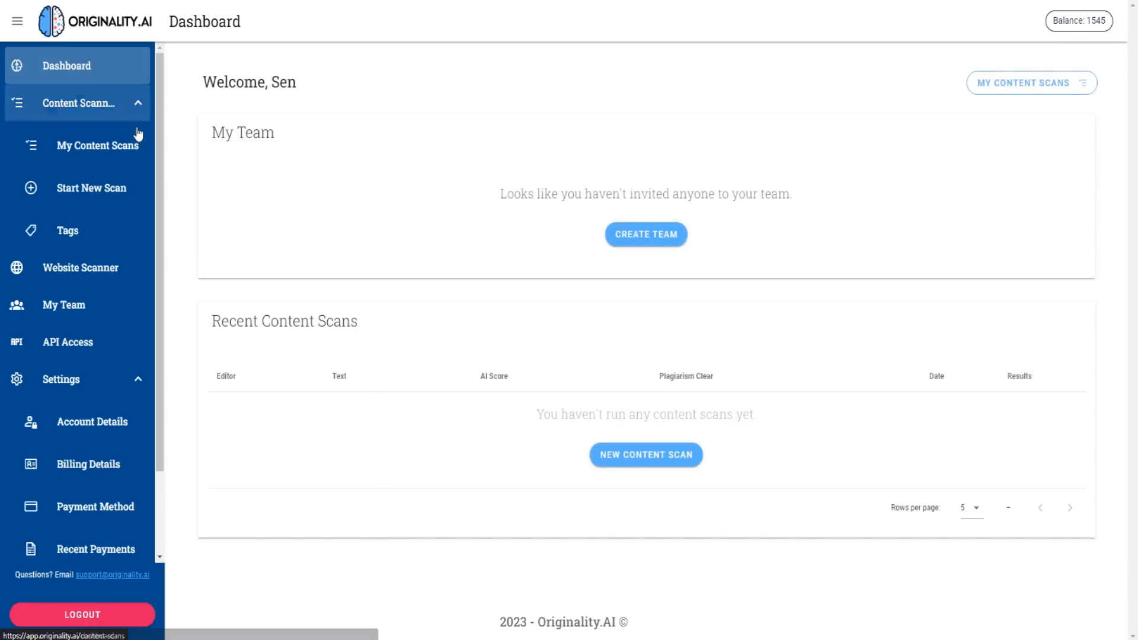
pyautogui.click(91, 187)
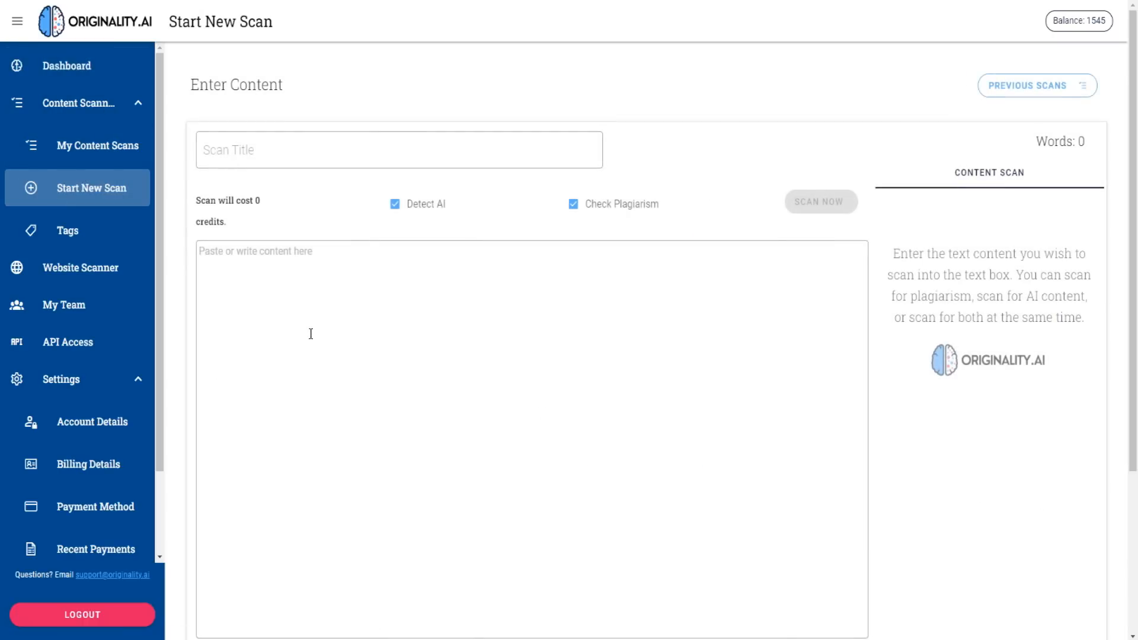
pyautogui.write('There are plenty of hidden dangers when starting Amazon FBA...')
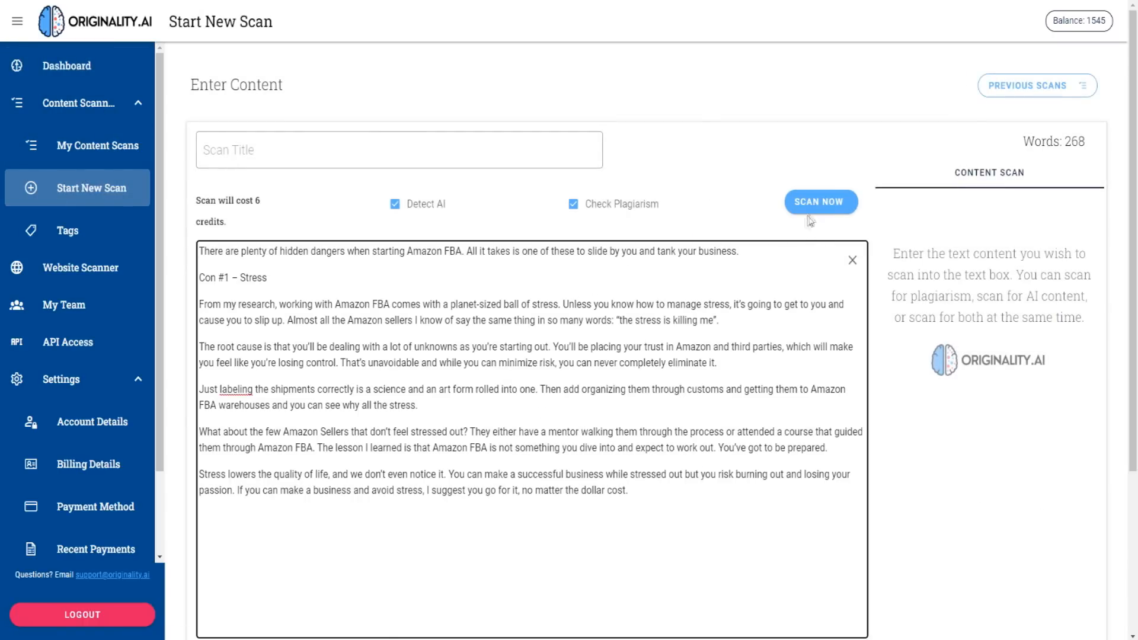
pyautogui.click(819, 201)
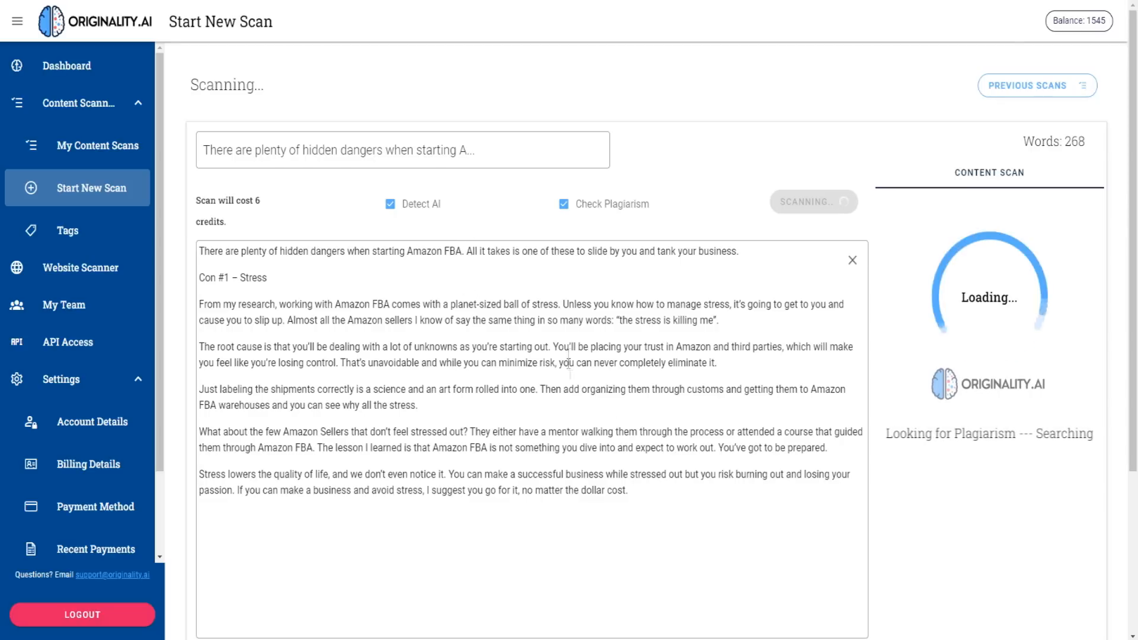
pyautogui.moveTo(250, 251); pyautogui.dragTo(626, 490)
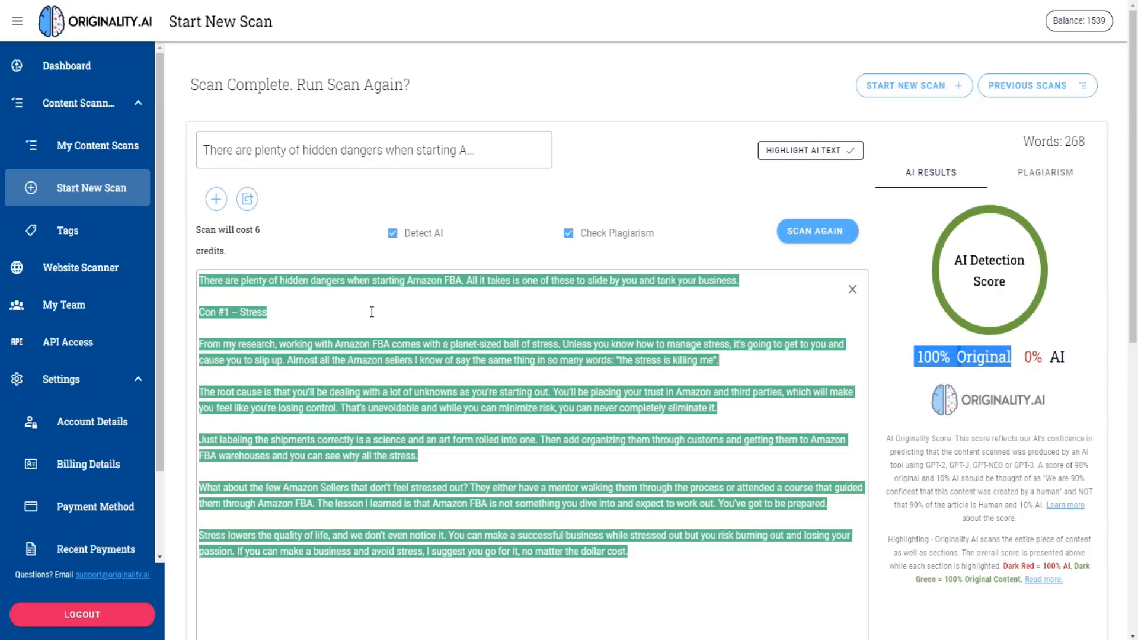
pyautogui.moveTo(496, 247)
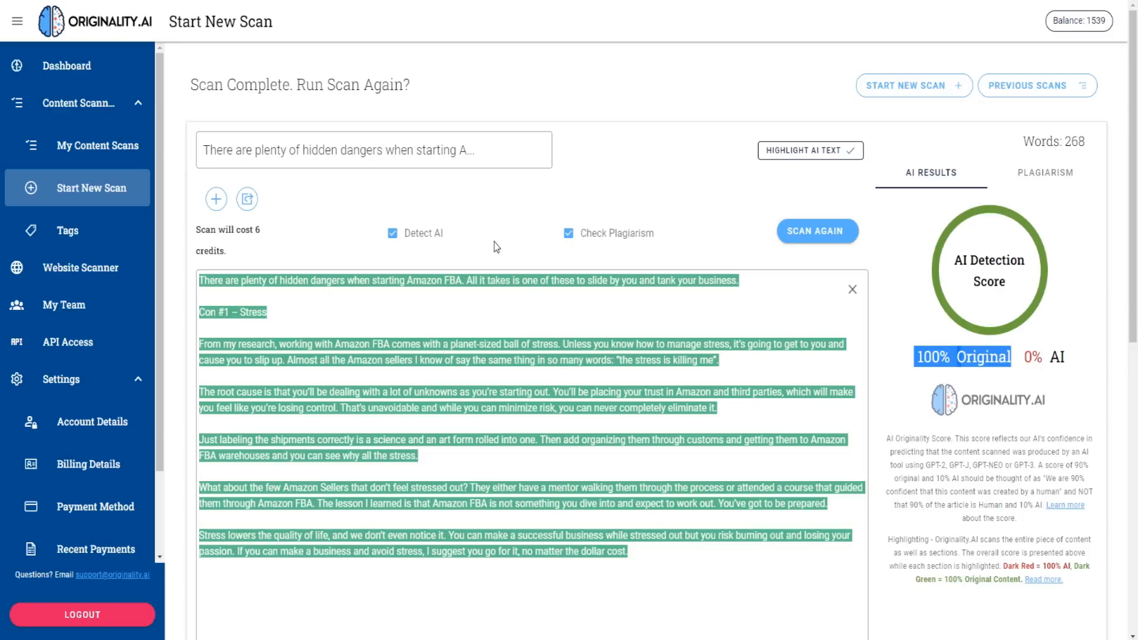
pyautogui.moveTo(282, 240)
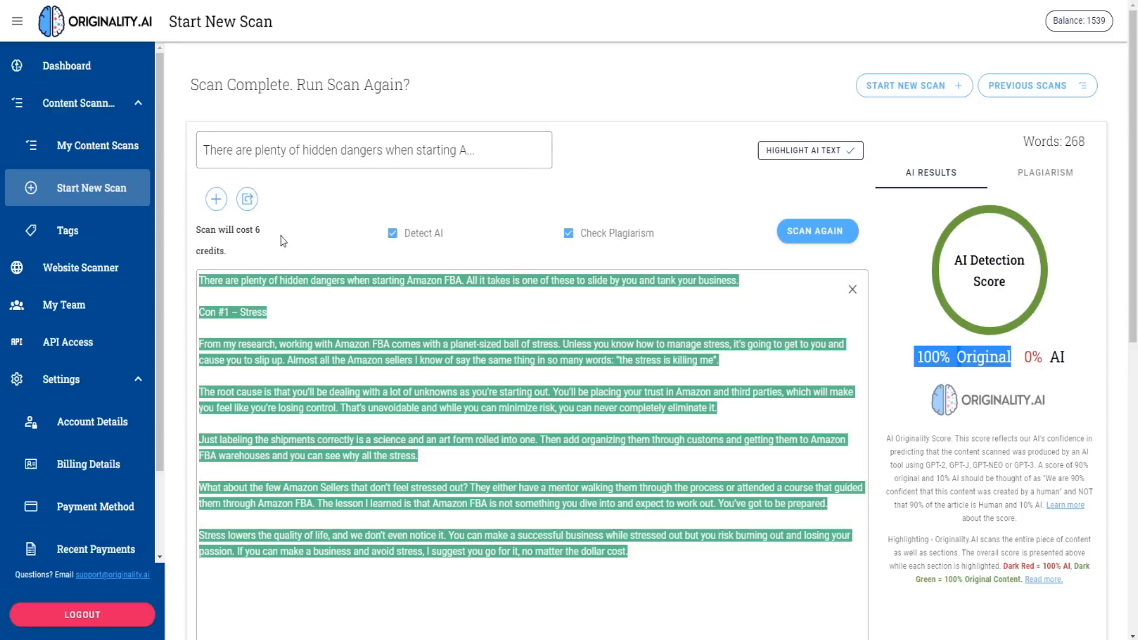
pyautogui.moveTo(308, 230)
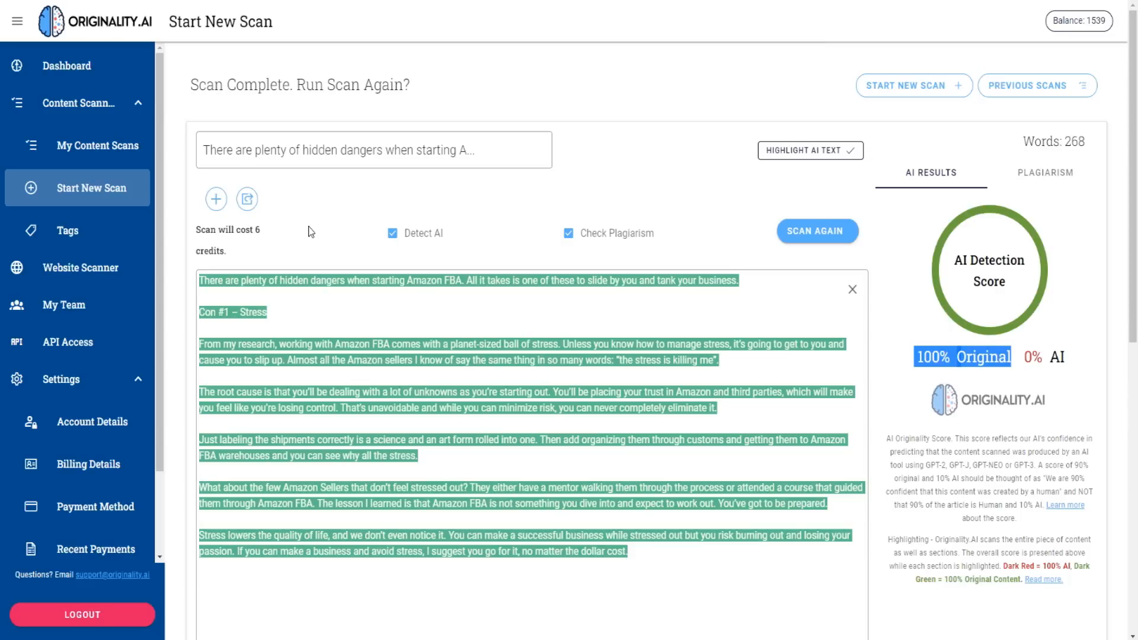
pyautogui.moveTo(346, 227)
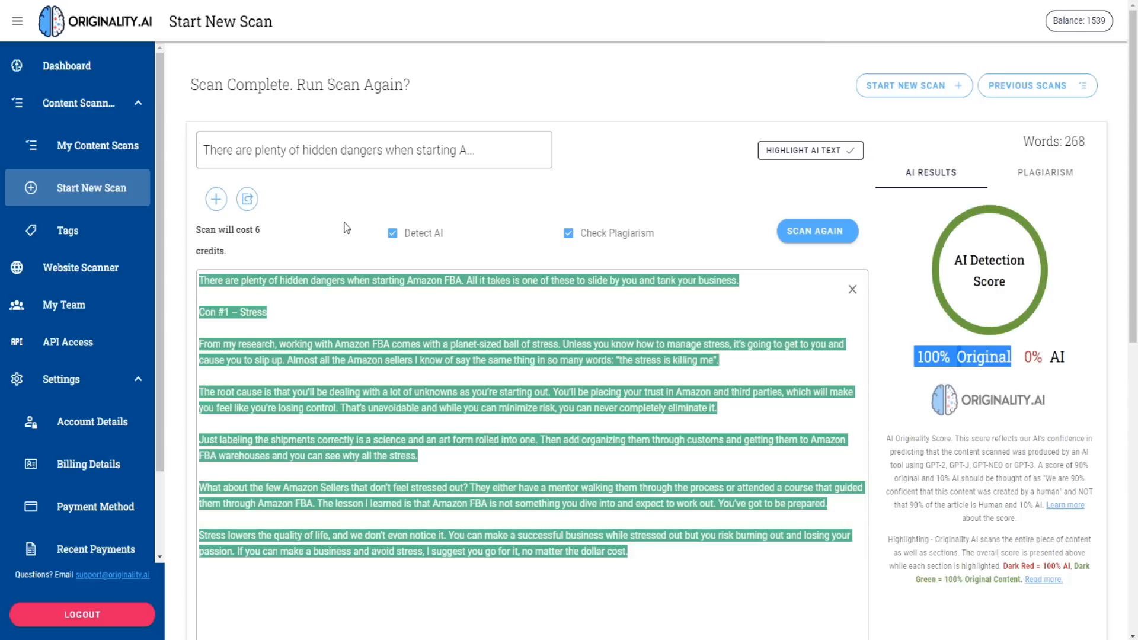
pyautogui.moveTo(321, 225)
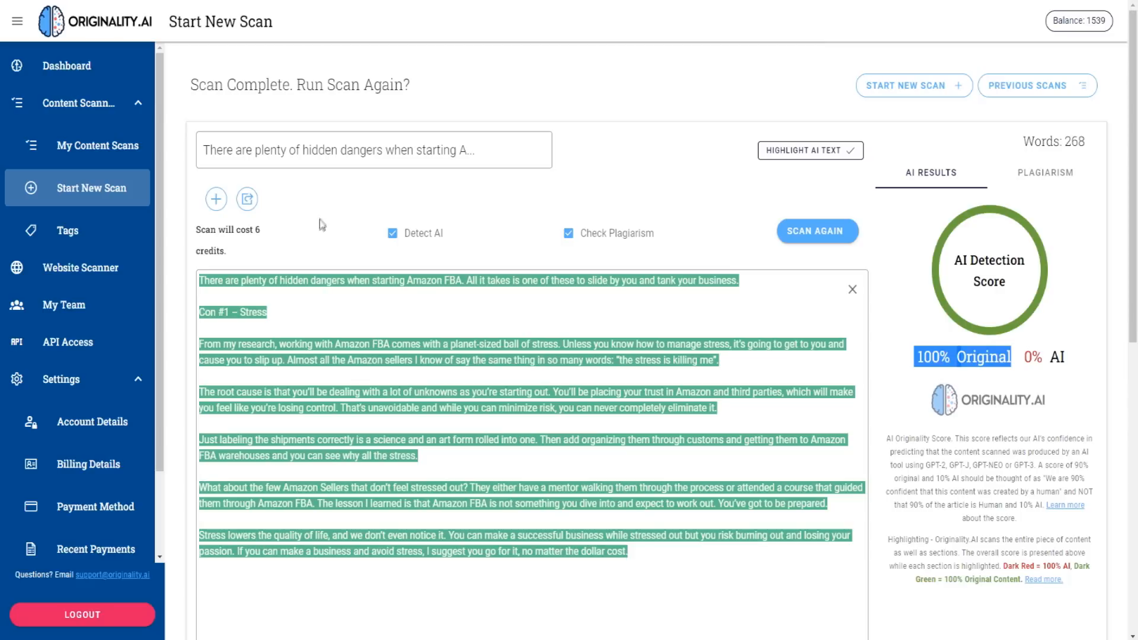
pyautogui.moveTo(352, 211)
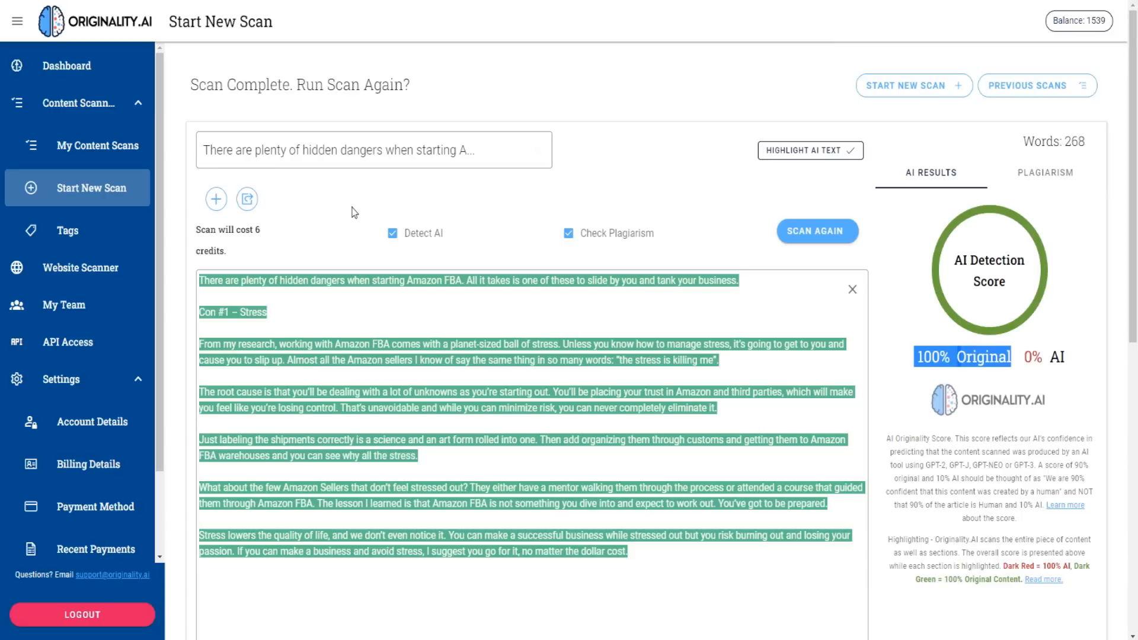
pyautogui.moveTo(305, 217)
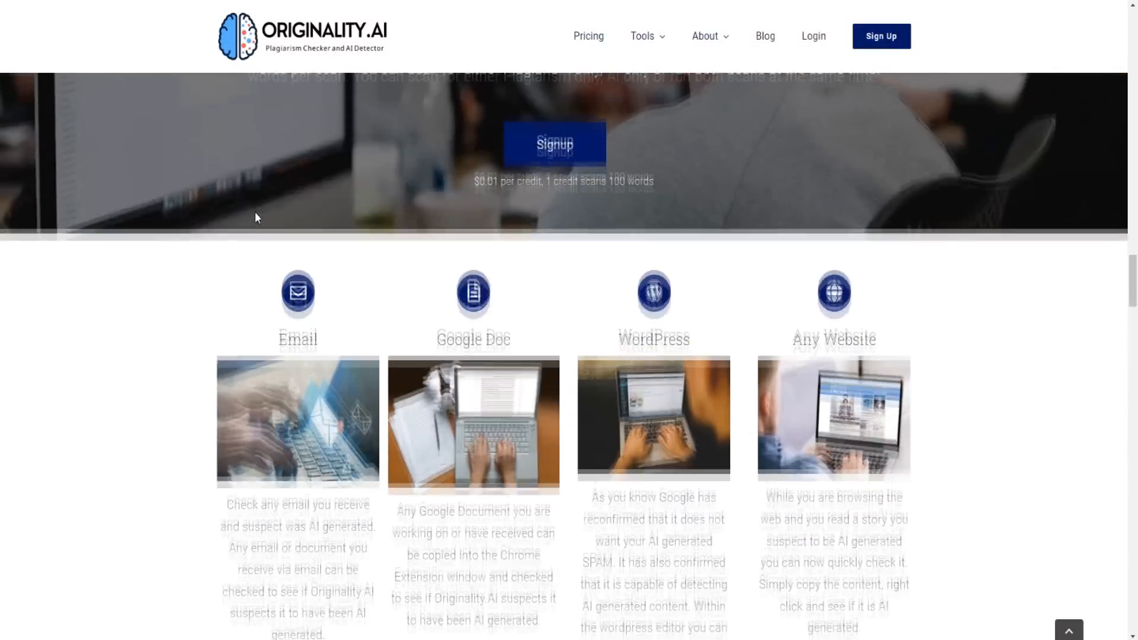
# Scroll the homepage up to the 'Less Expensive' pricing pitch at $0.01 per 100 words
pyautogui.scroll(3)
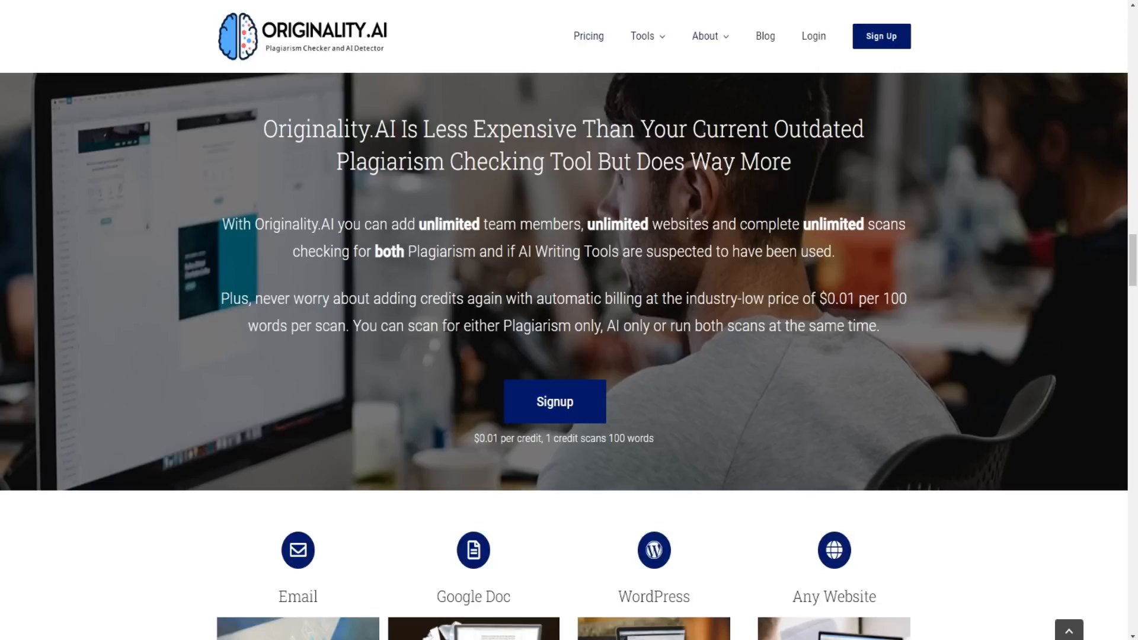
pyautogui.moveTo(431, 413)
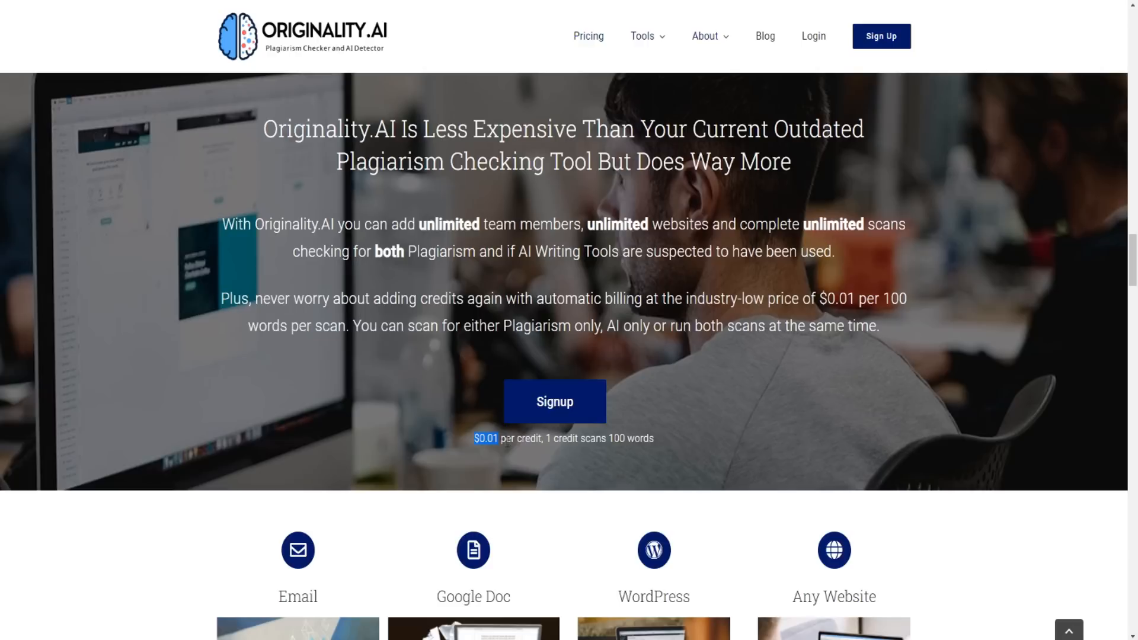
pyautogui.moveTo(566, 438)
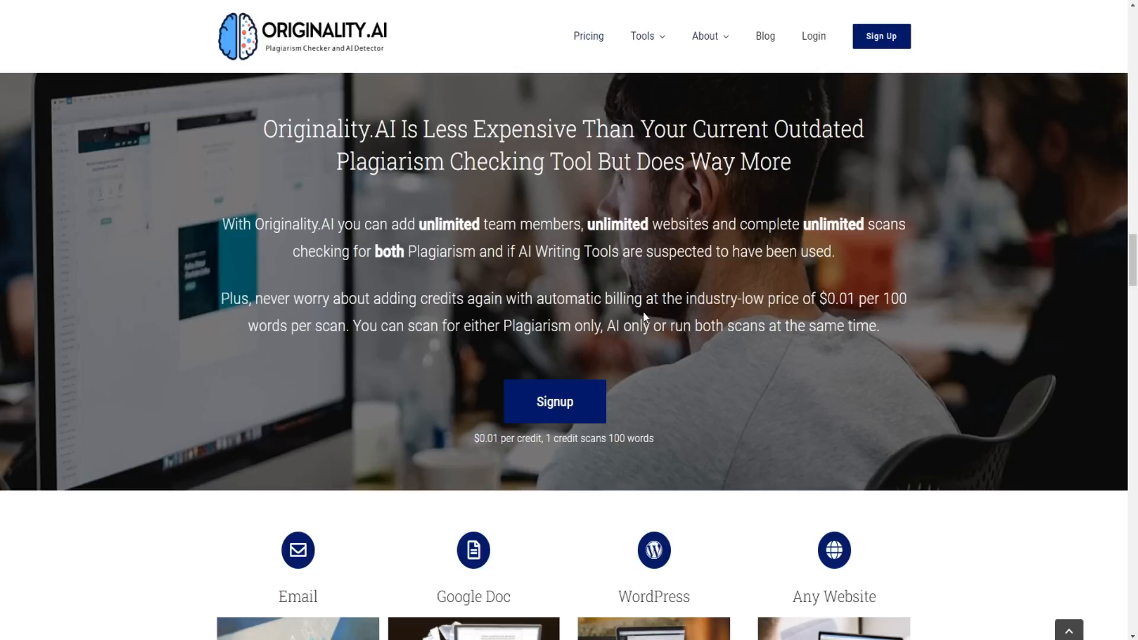
pyautogui.moveTo(368, 285)
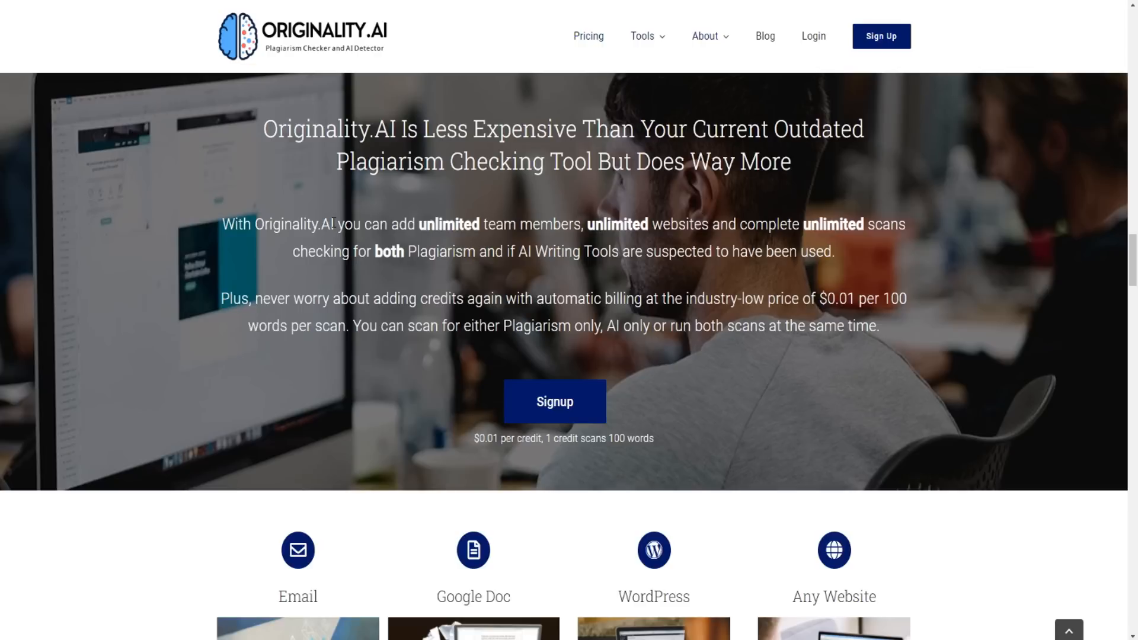
pyautogui.moveTo(291, 202)
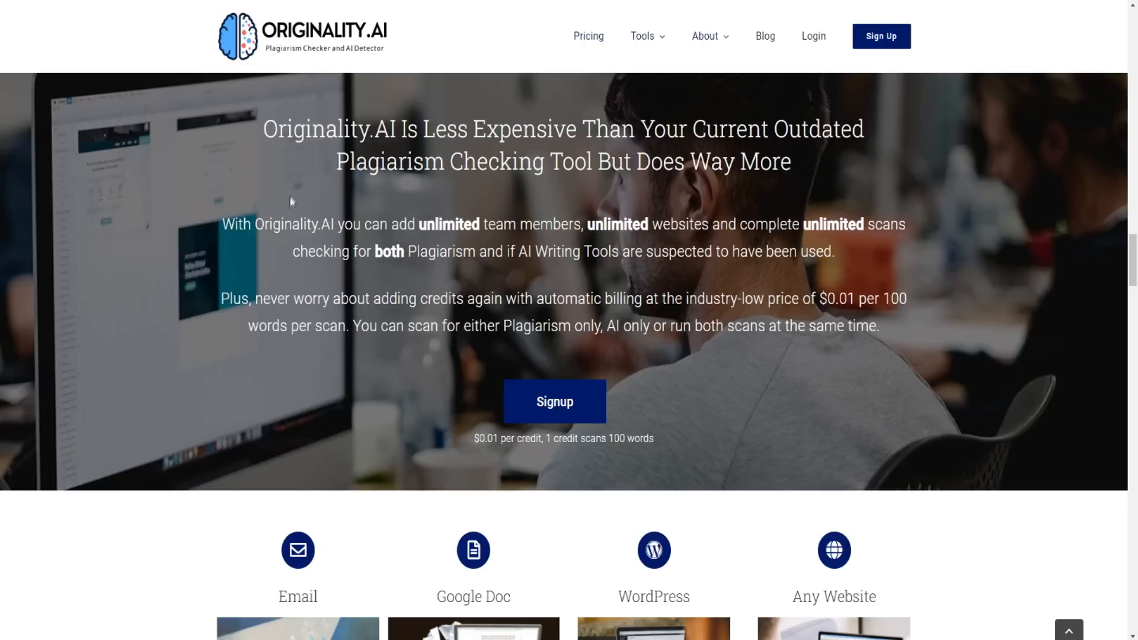